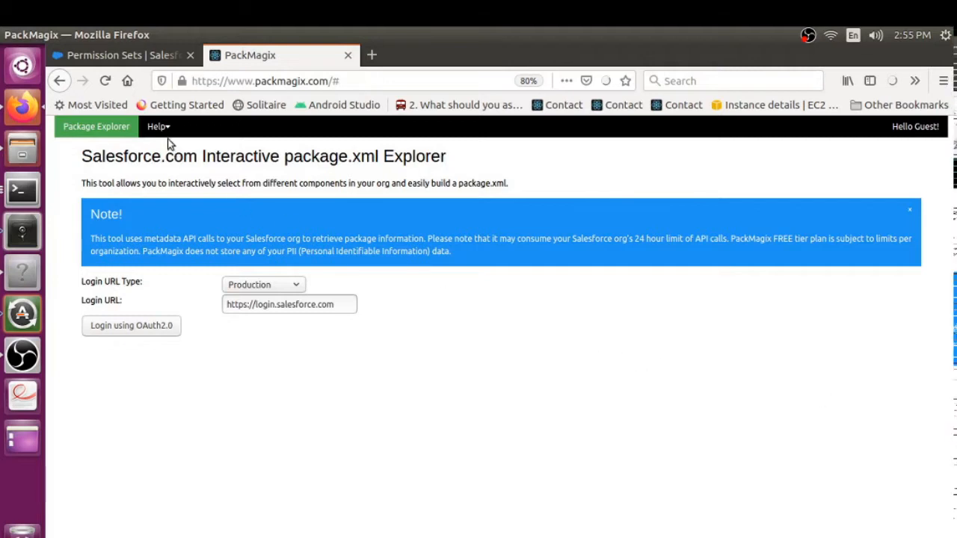
mouse_move(120, 54)
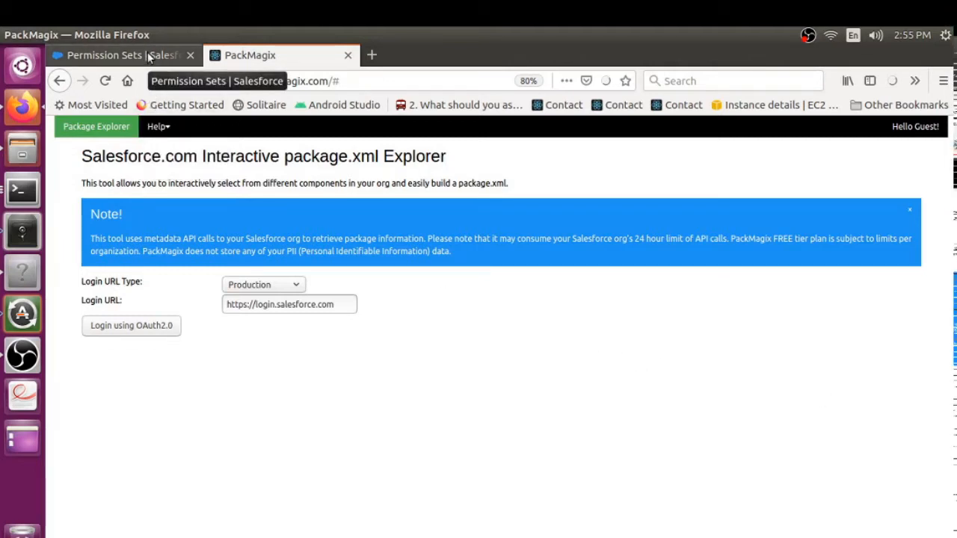
Step: Switch to the Salesforce Permission Sets browser tab
click(112, 54)
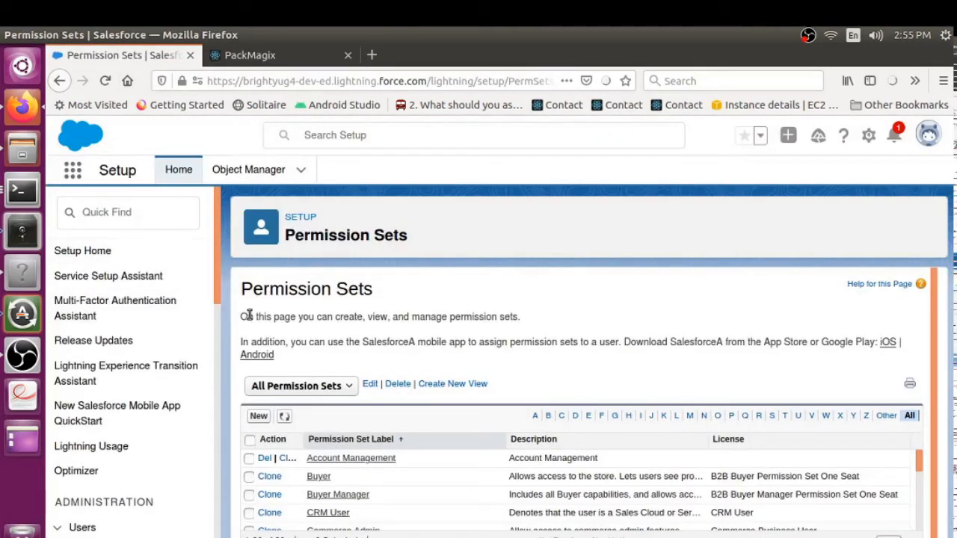
mouse_move(332, 295)
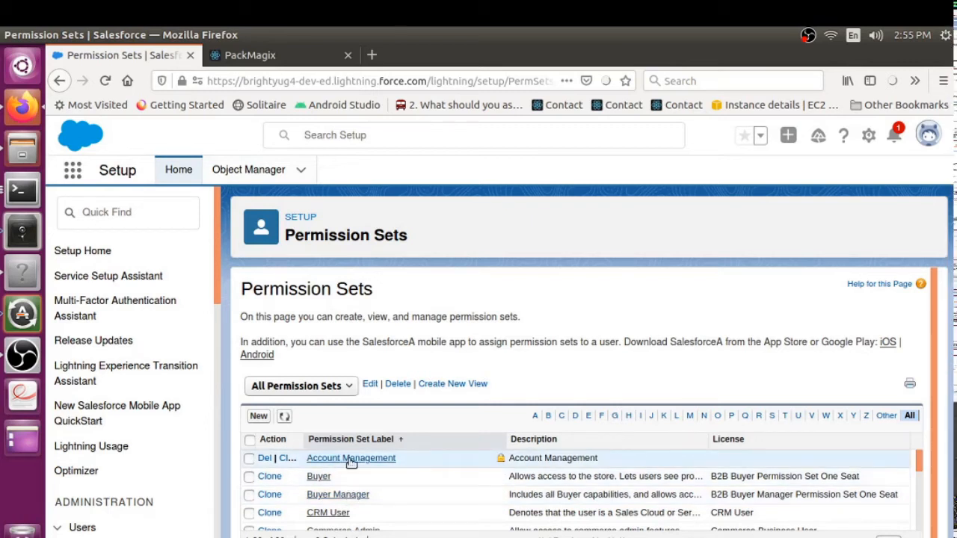
Step: Open Account Management in a new tab and view its Manage Assignments page (no users)
right_click(350, 458)
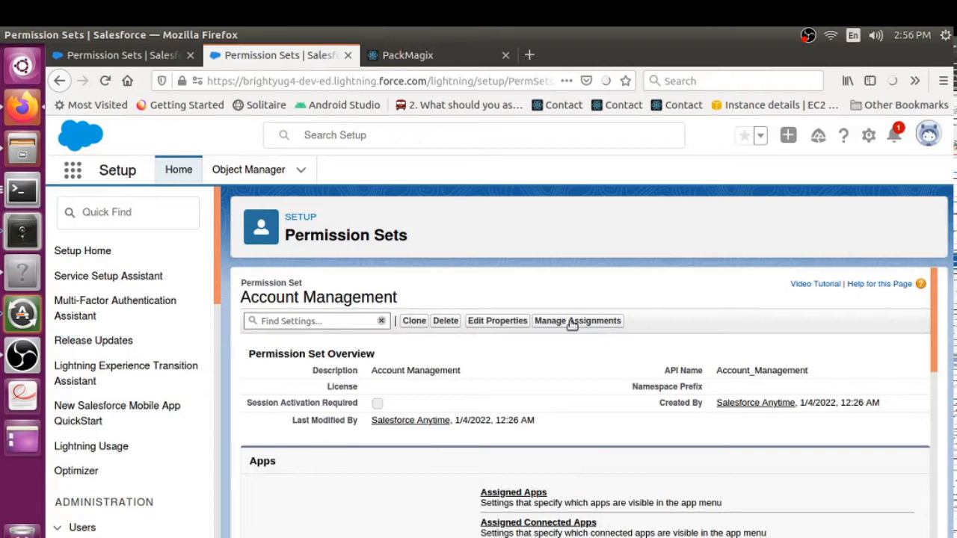
click(578, 320)
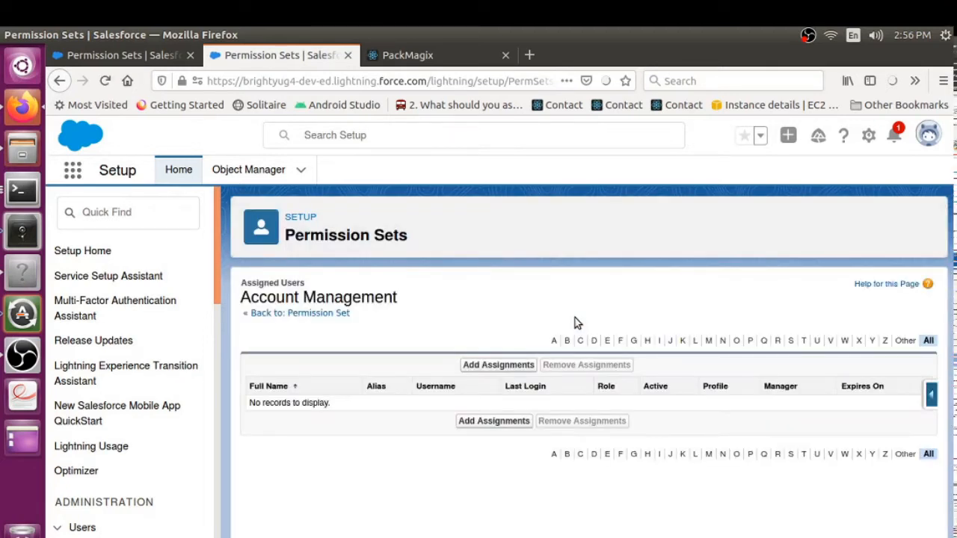
mouse_move(418, 350)
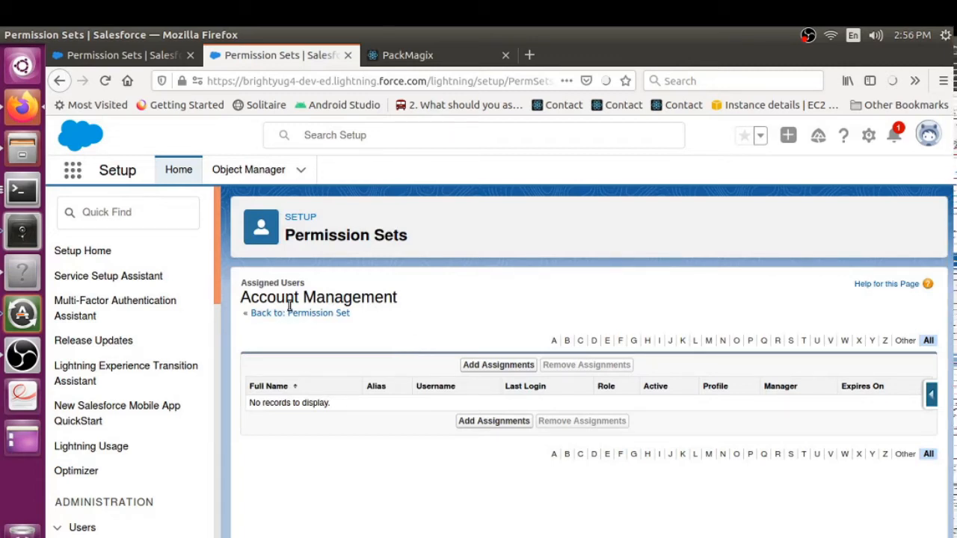
mouse_move(362, 320)
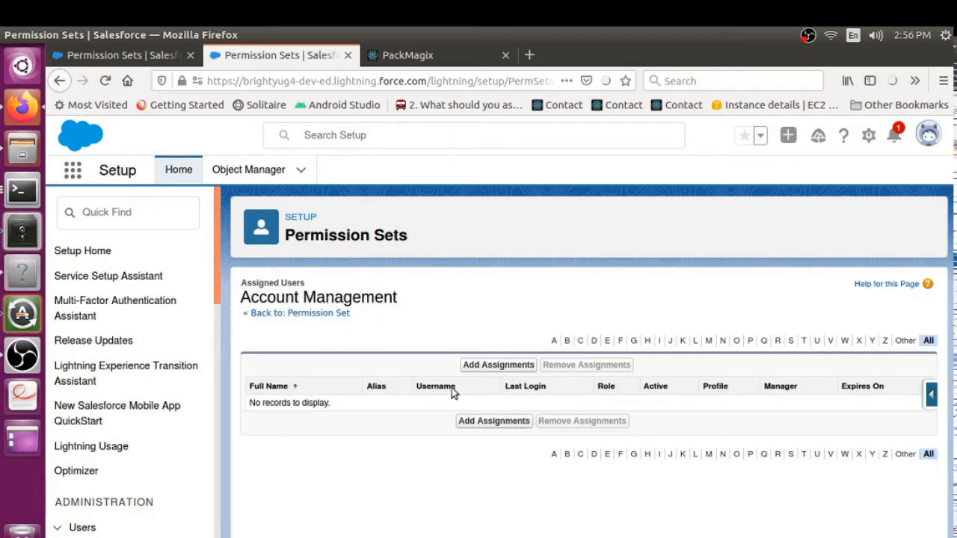
mouse_move(498, 365)
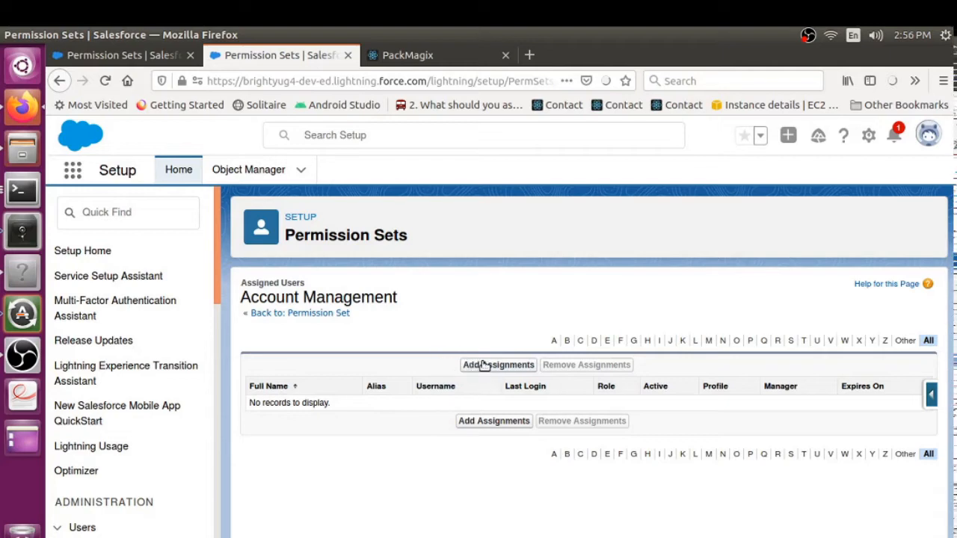
Step: Add John Smith as an assignee of the Account Management permission set
click(498, 365)
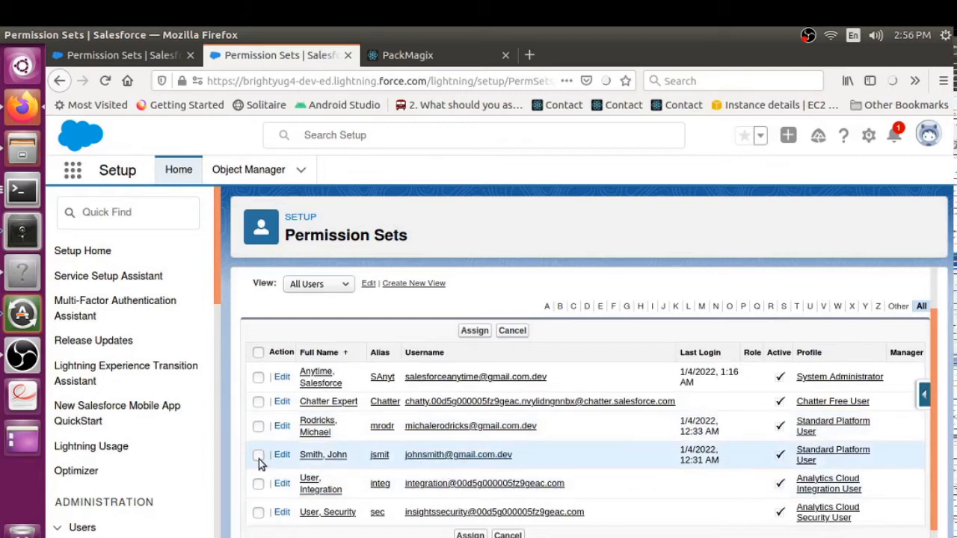
click(257, 454)
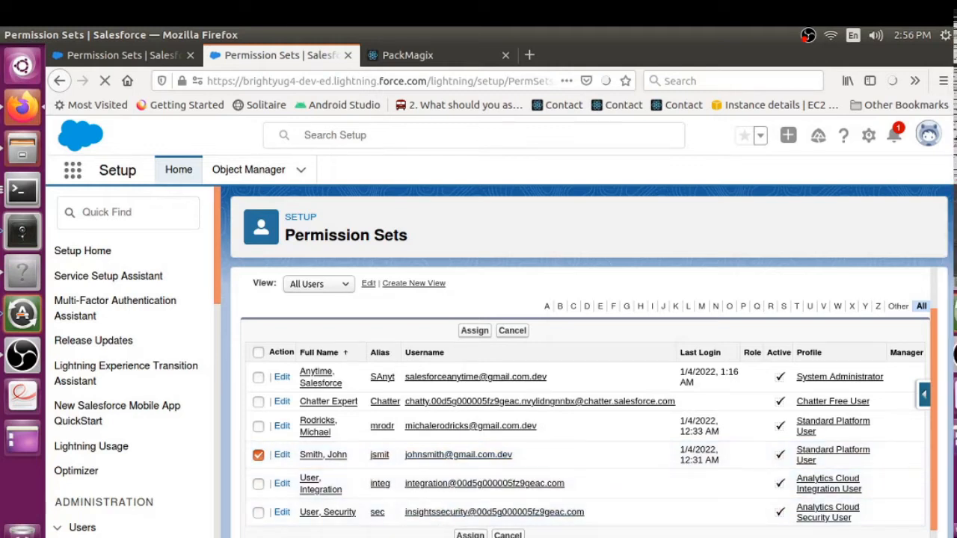
click(474, 331)
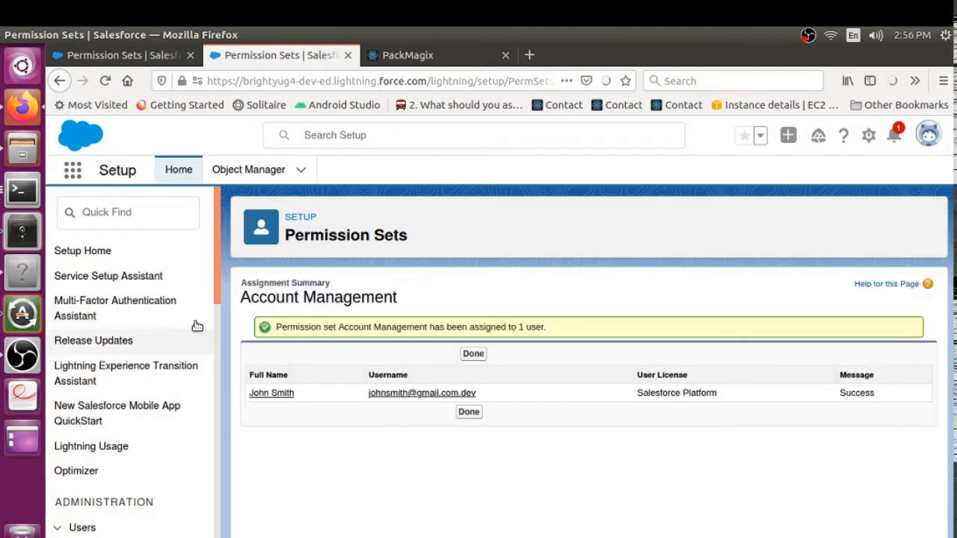
mouse_move(371, 413)
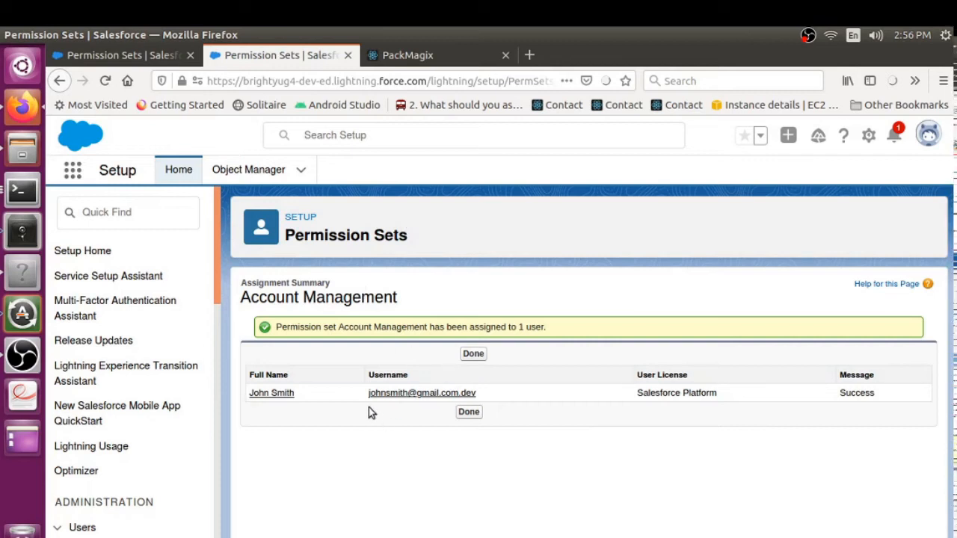
mouse_move(263, 360)
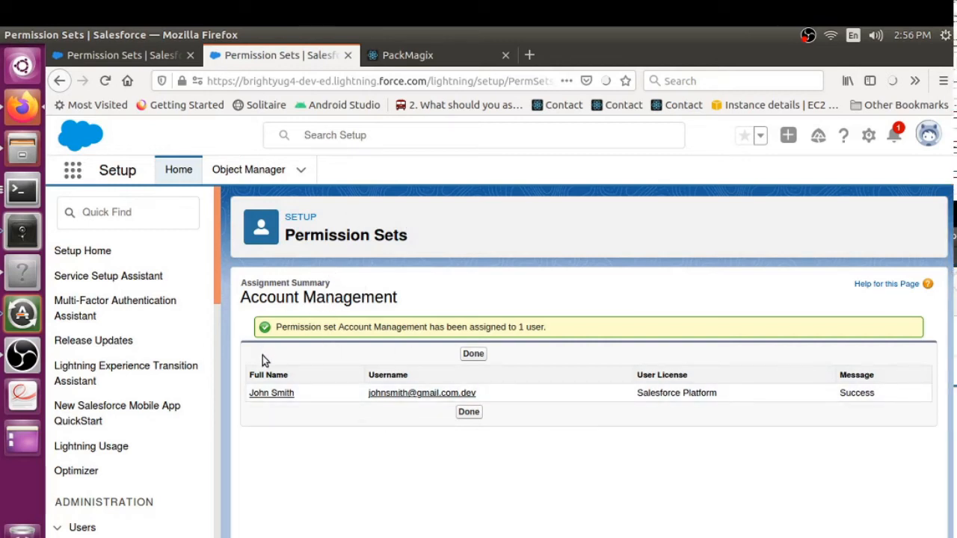
mouse_move(410, 320)
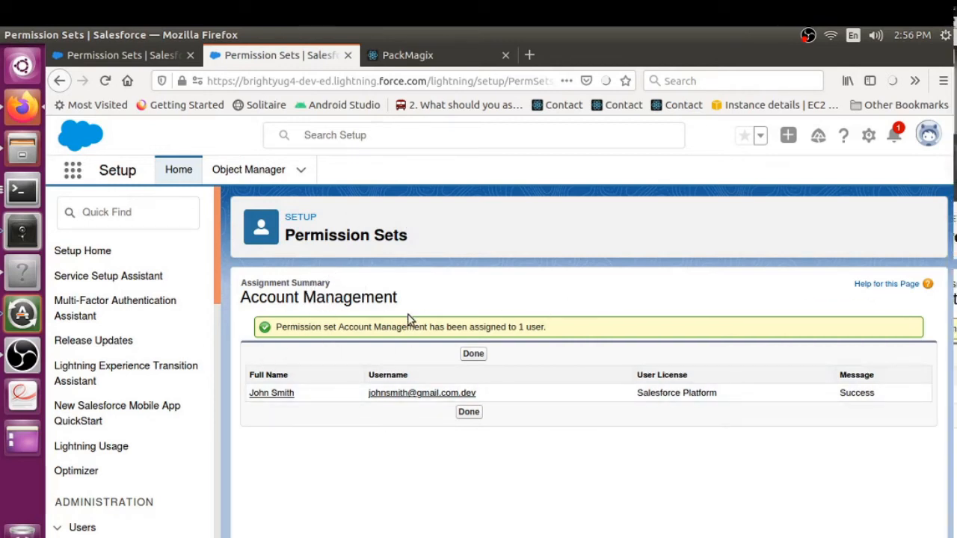
mouse_move(419, 307)
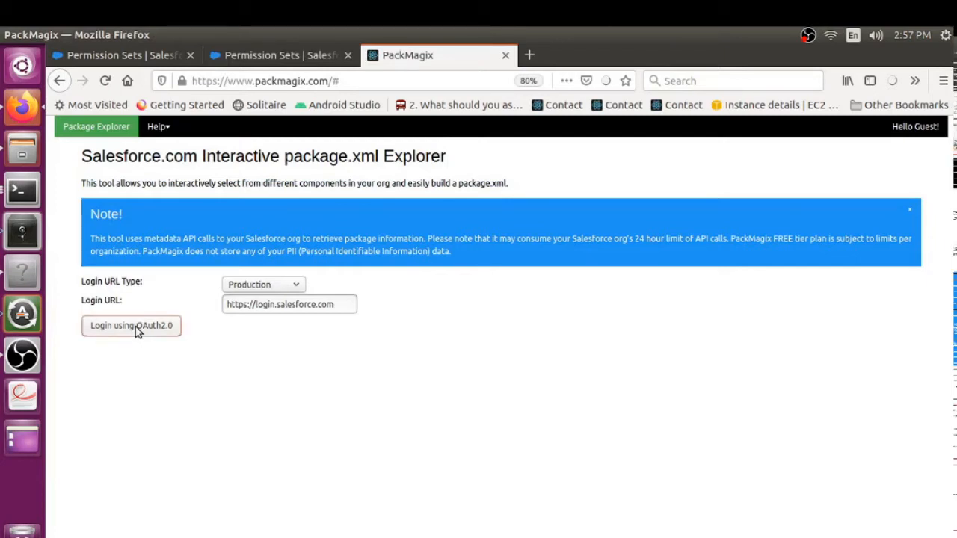
Step: Log in via OAuth2.0 with the saved username and password, then allow Package Explorer access to the org
click(132, 326)
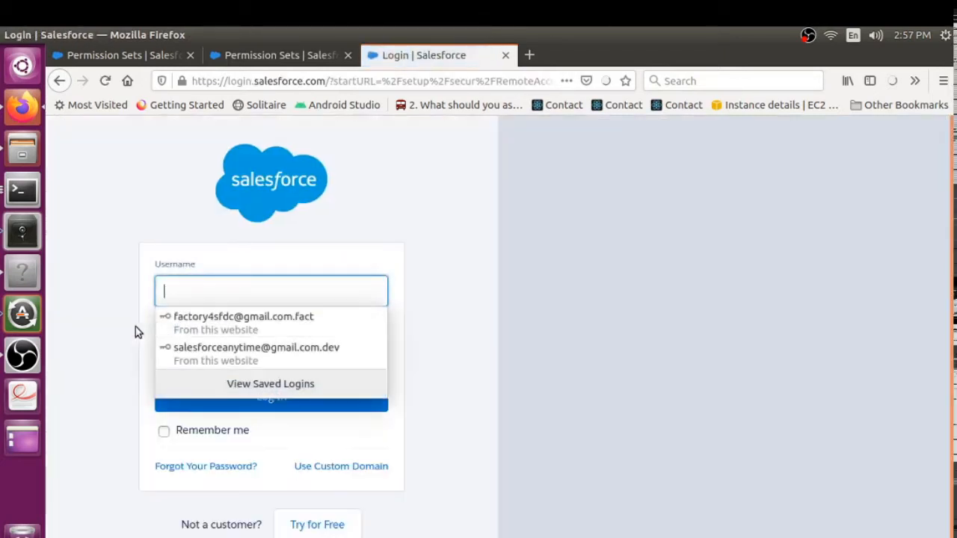
click(256, 348)
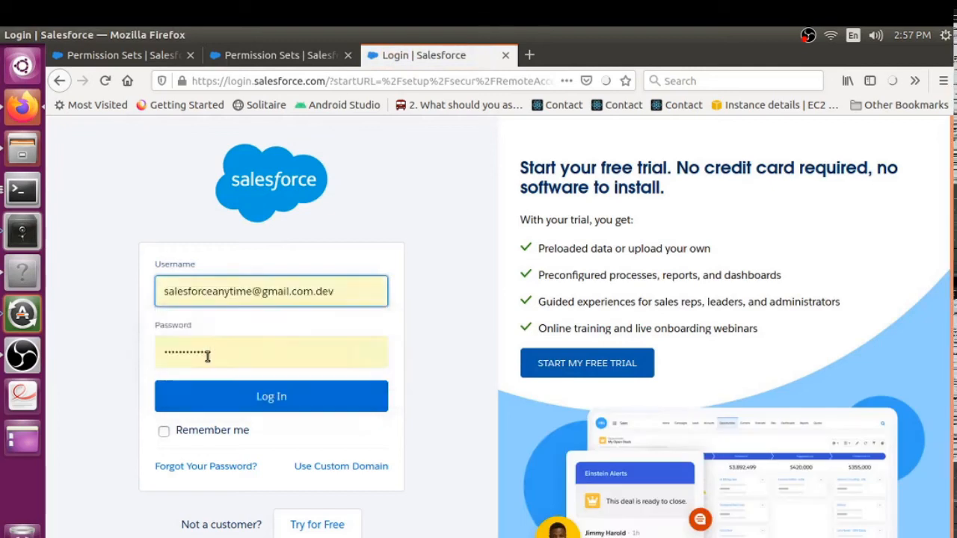
click(271, 396)
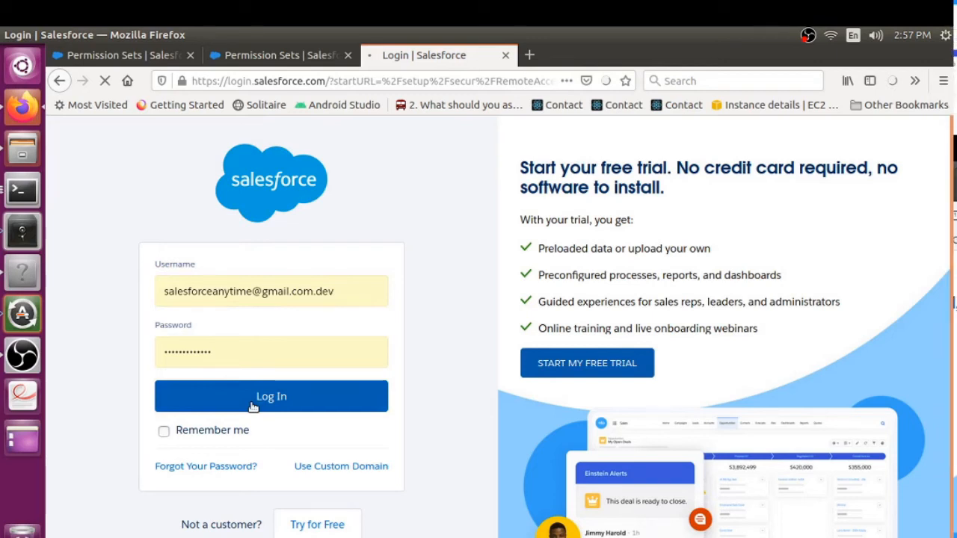
click(271, 396)
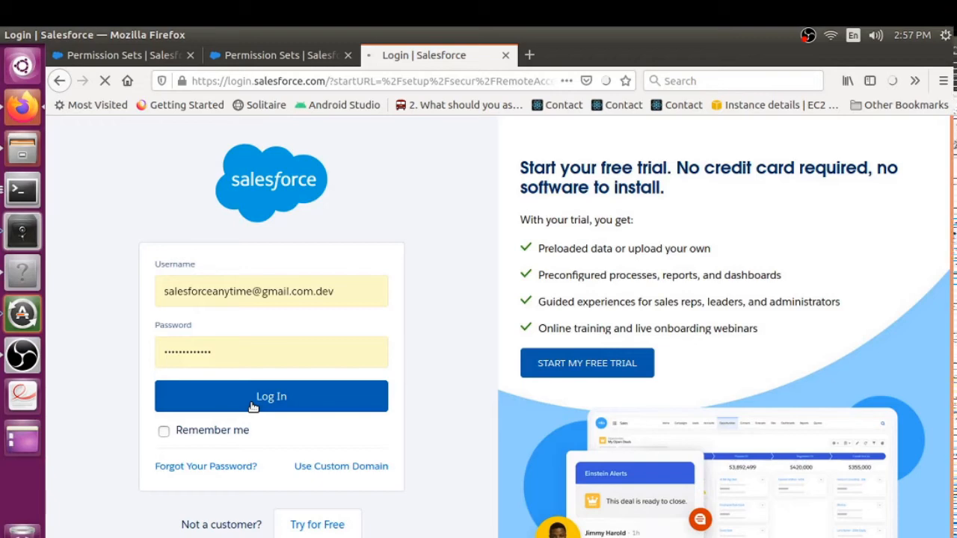
click(271, 396)
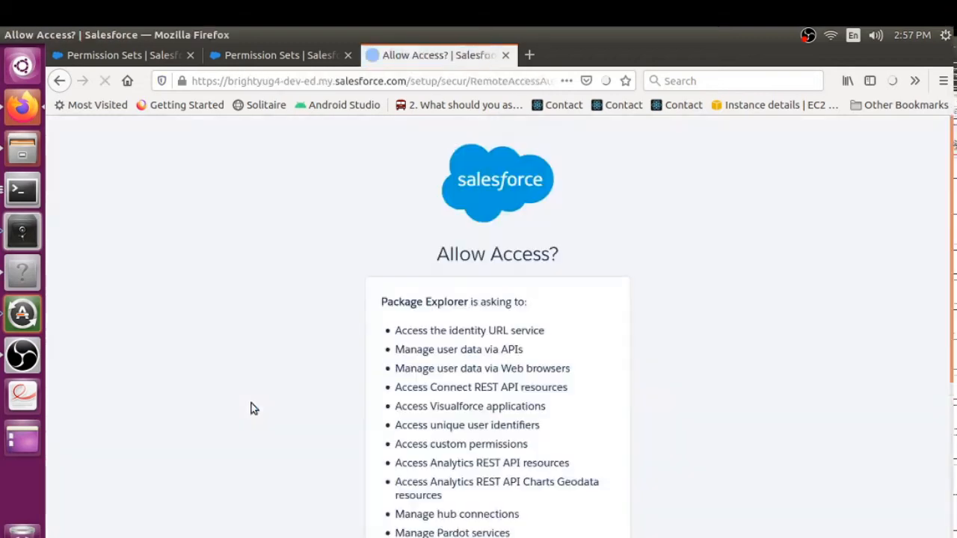
scroll(down, 3)
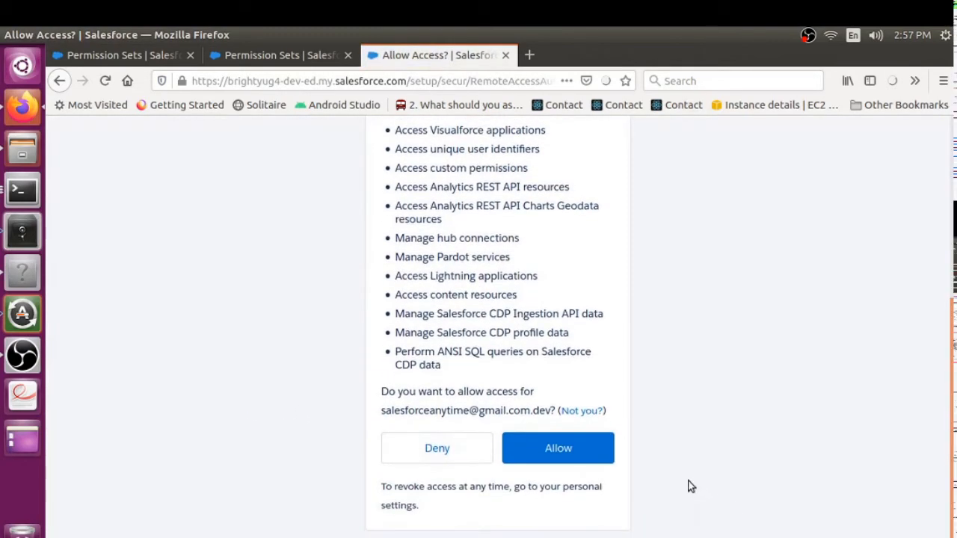
click(558, 448)
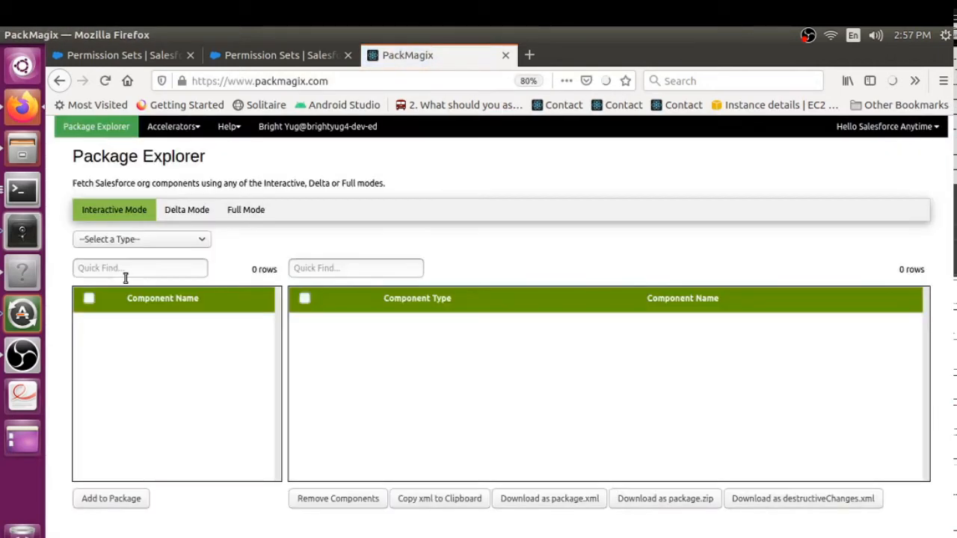
Step: In Accelerators > Permissioner, search users for 'john' and add John Smith to the package
click(174, 125)
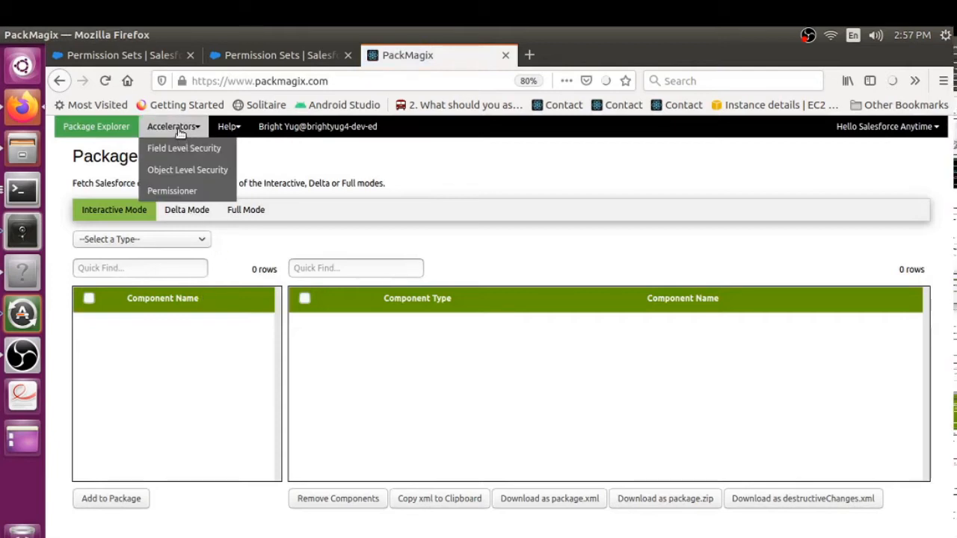
click(172, 191)
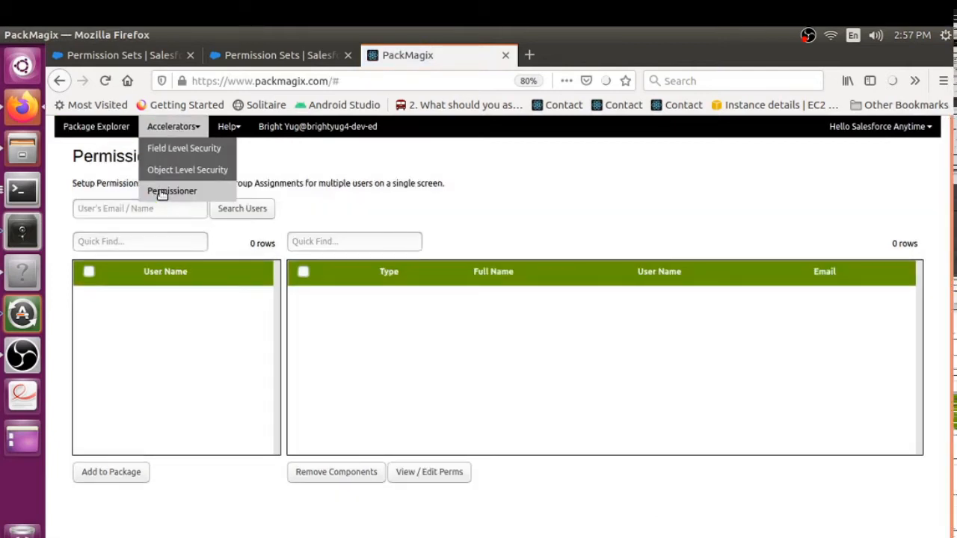
click(172, 192)
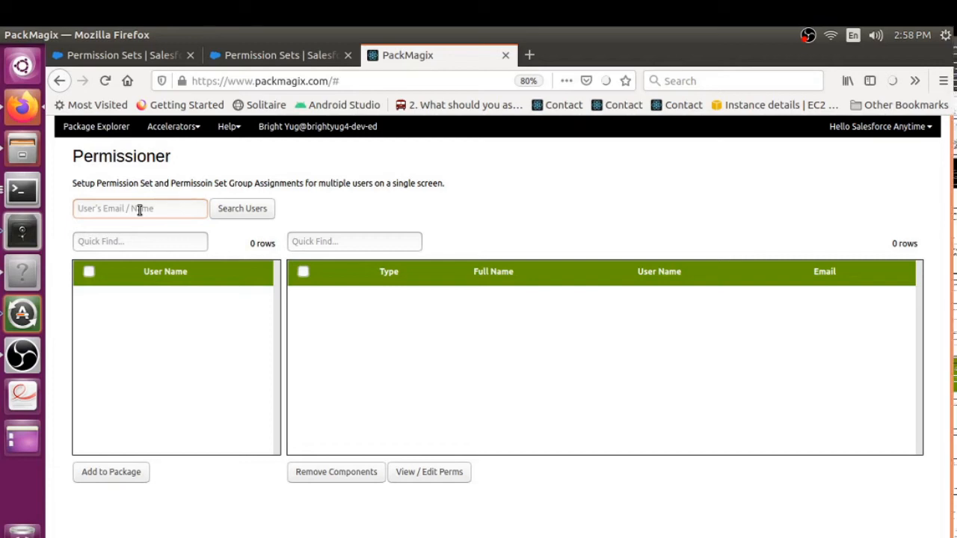
text(john)
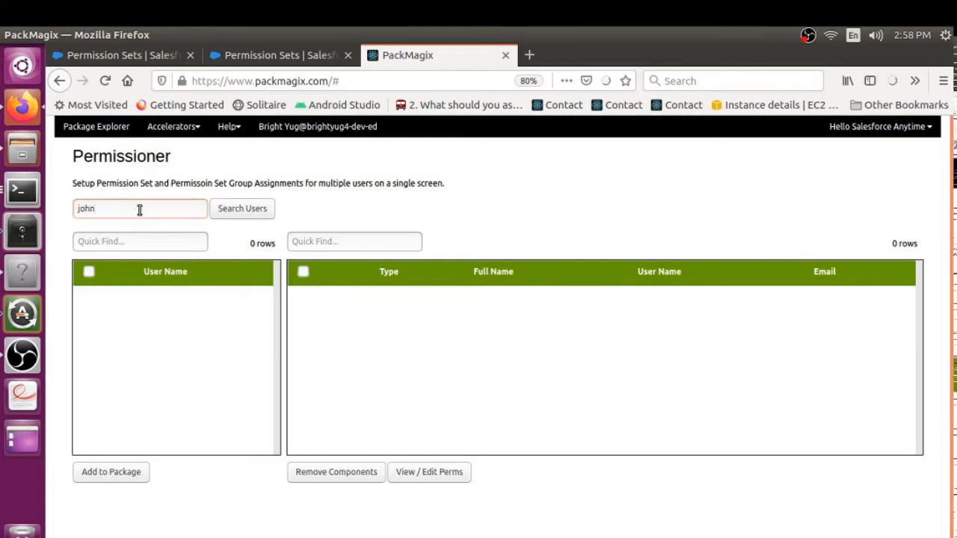
mouse_move(482, 182)
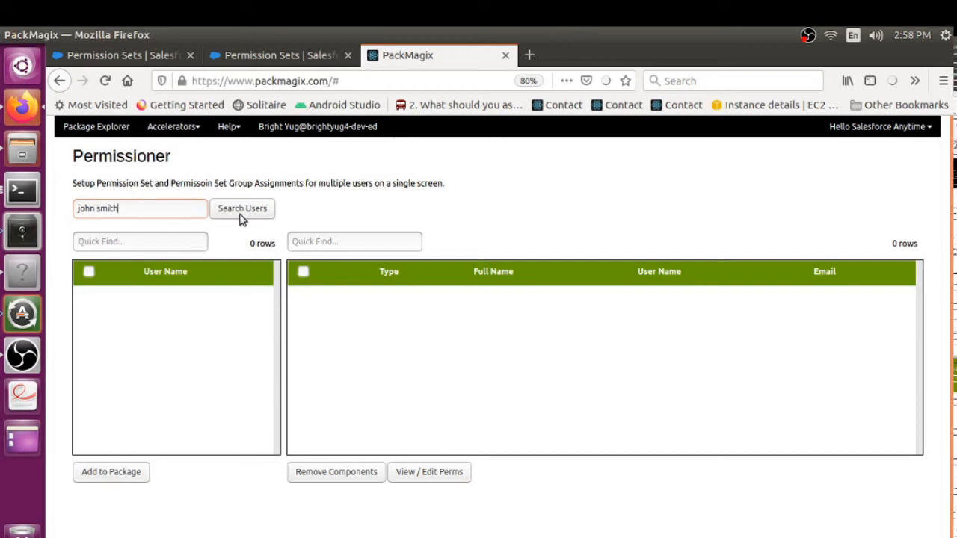
click(242, 208)
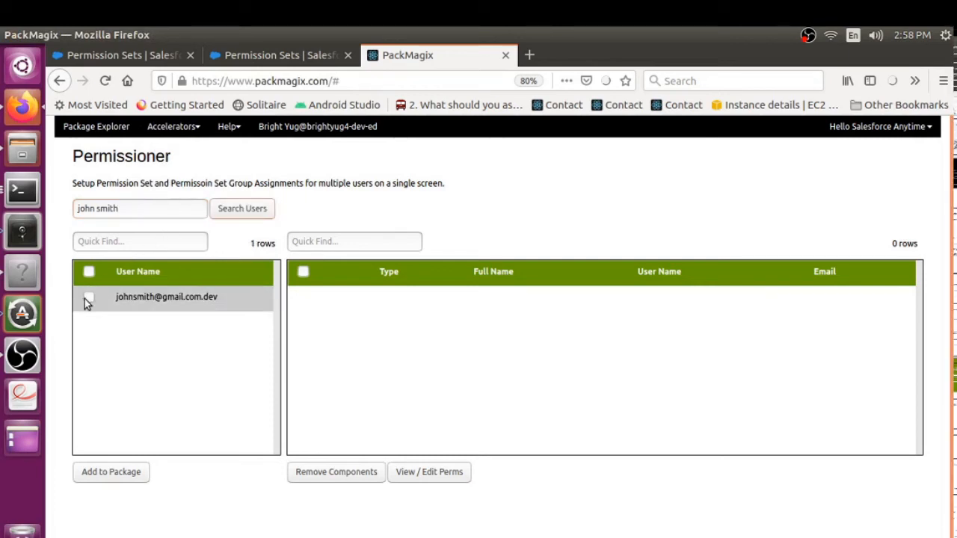
click(88, 296)
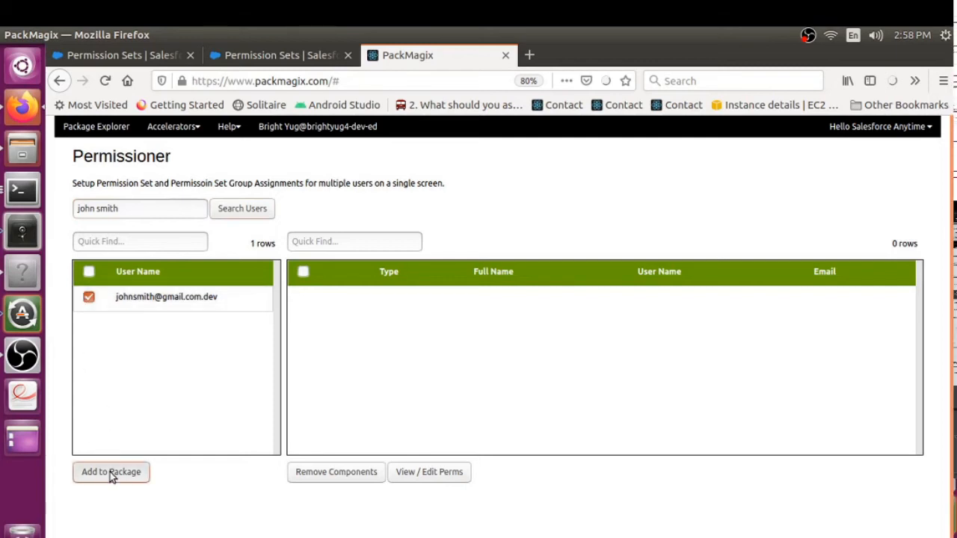
click(111, 473)
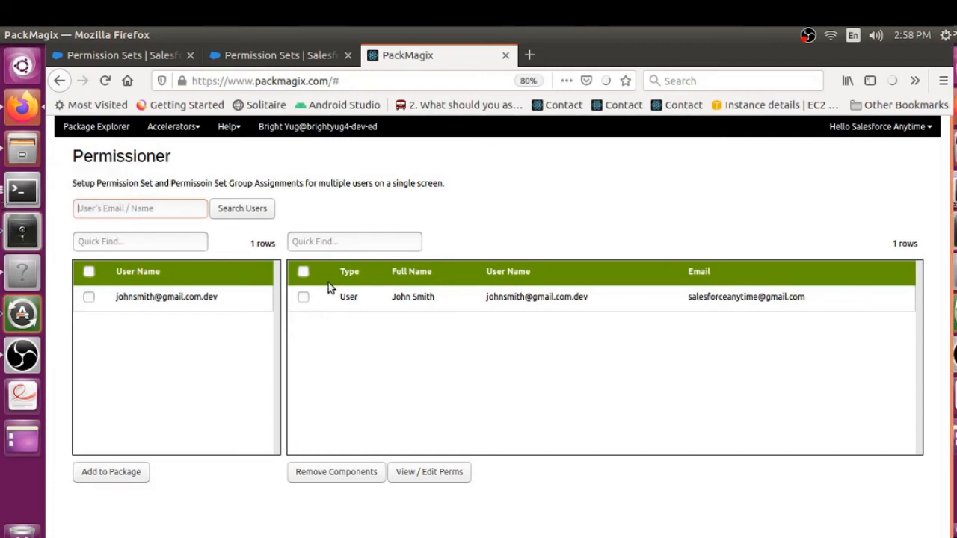
text(mid)
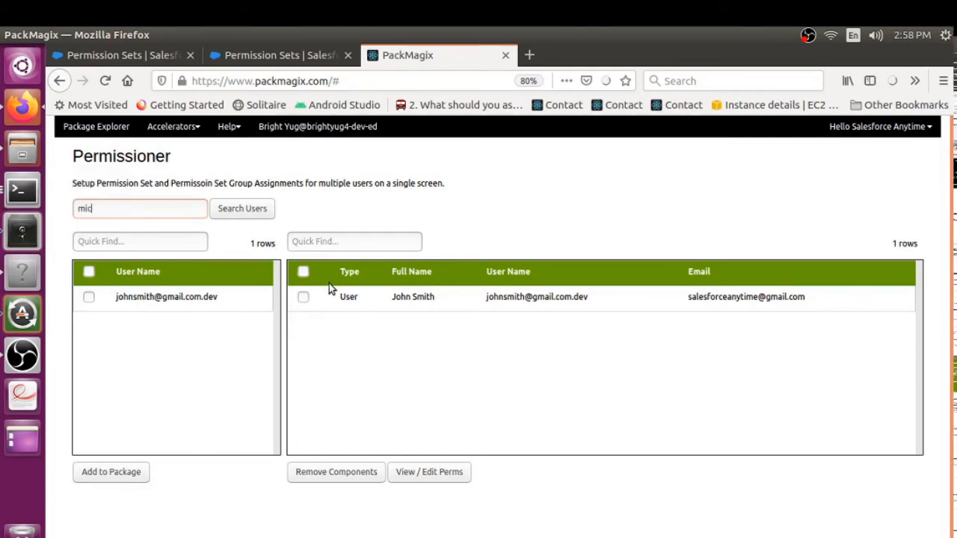
text(icha)
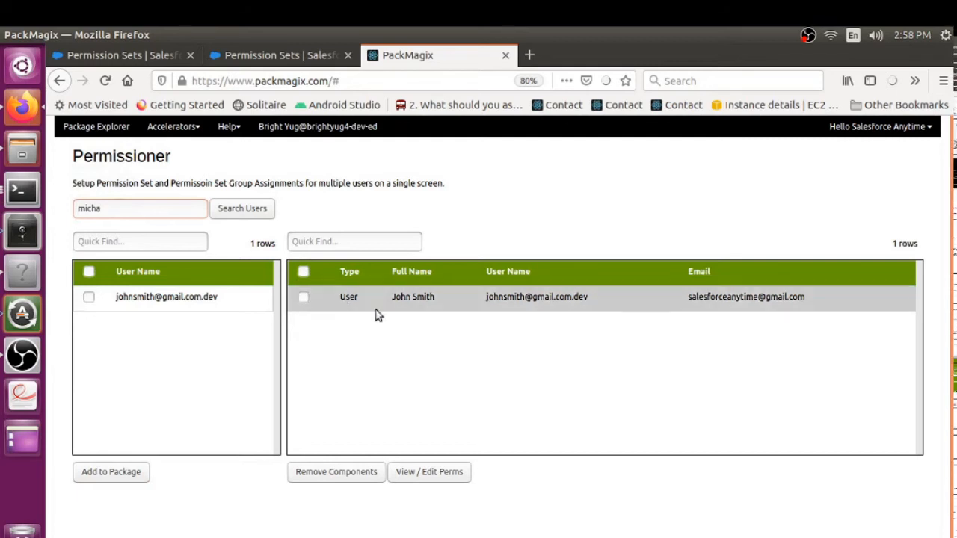
click(242, 209)
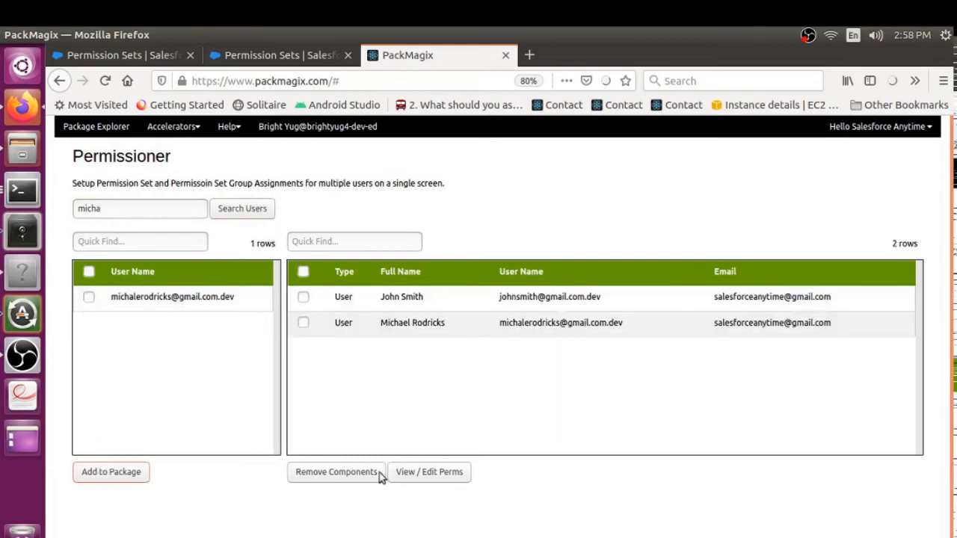
mouse_move(444, 478)
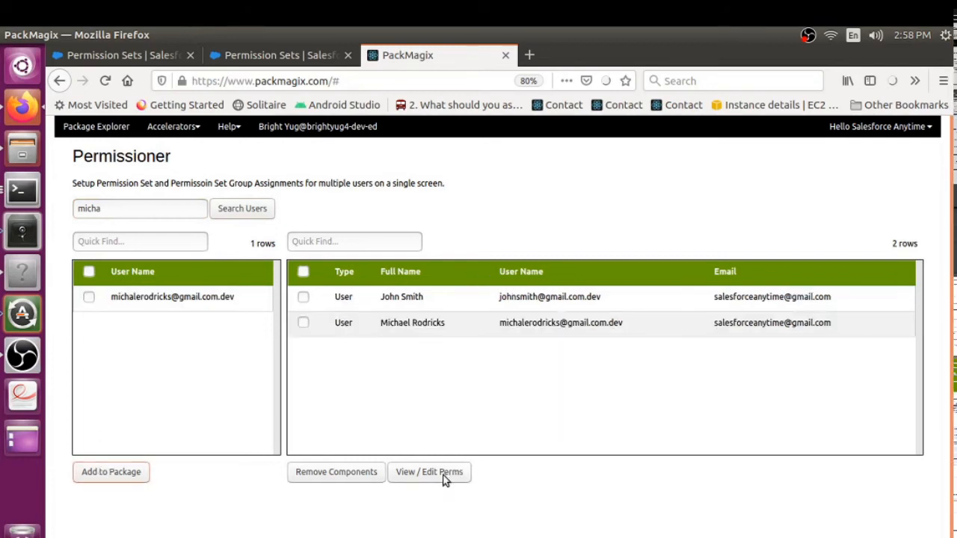
Step: Load the View / Edit Perms grid and toggle Account_Management off then back on for John Smith
click(430, 472)
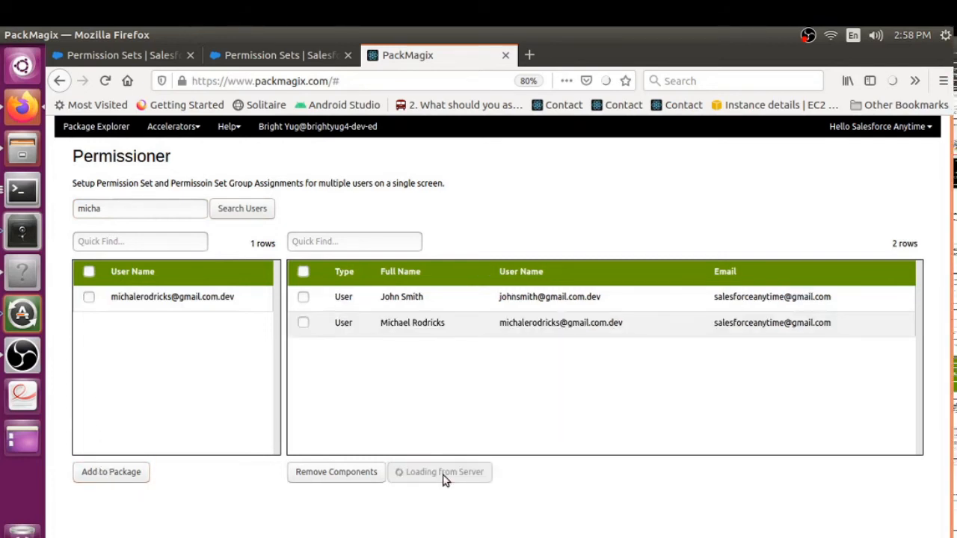
click(440, 473)
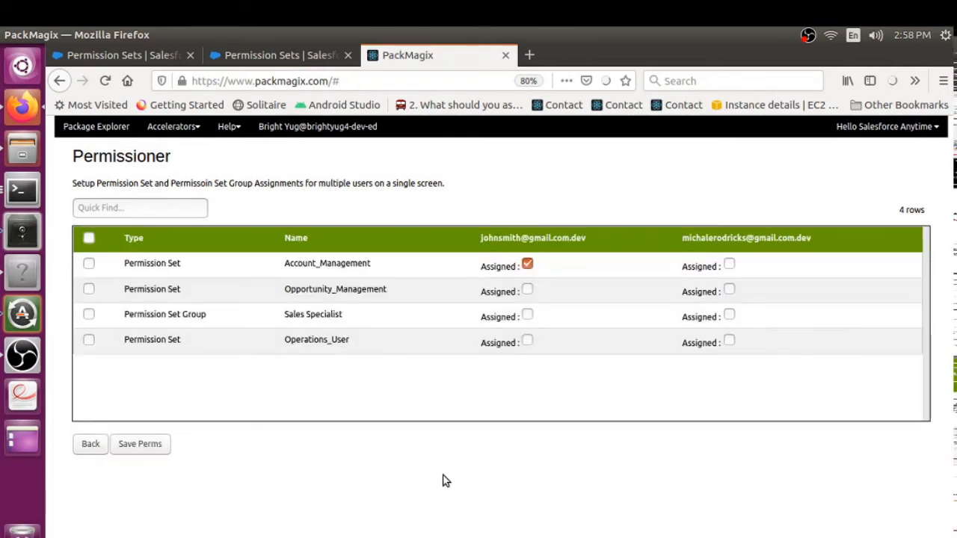
mouse_move(209, 292)
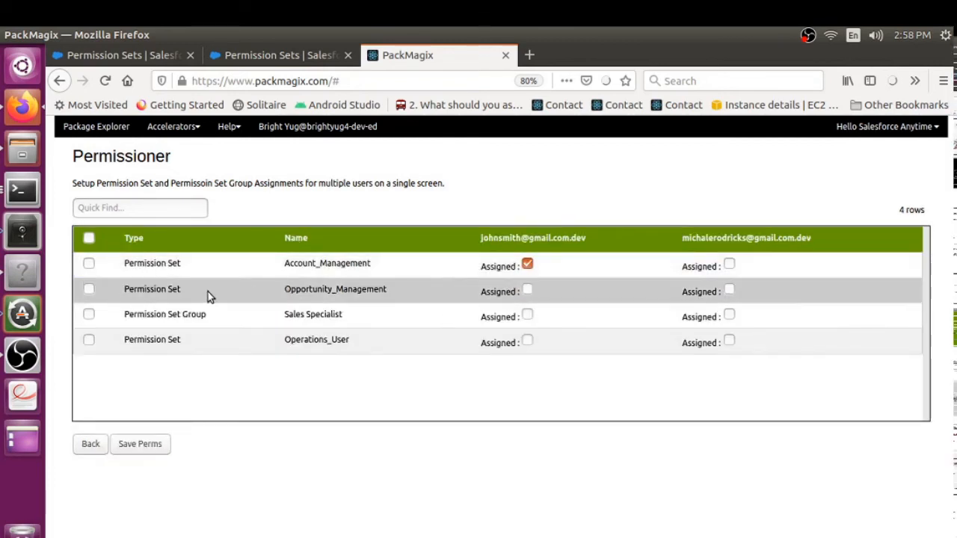
mouse_move(500, 275)
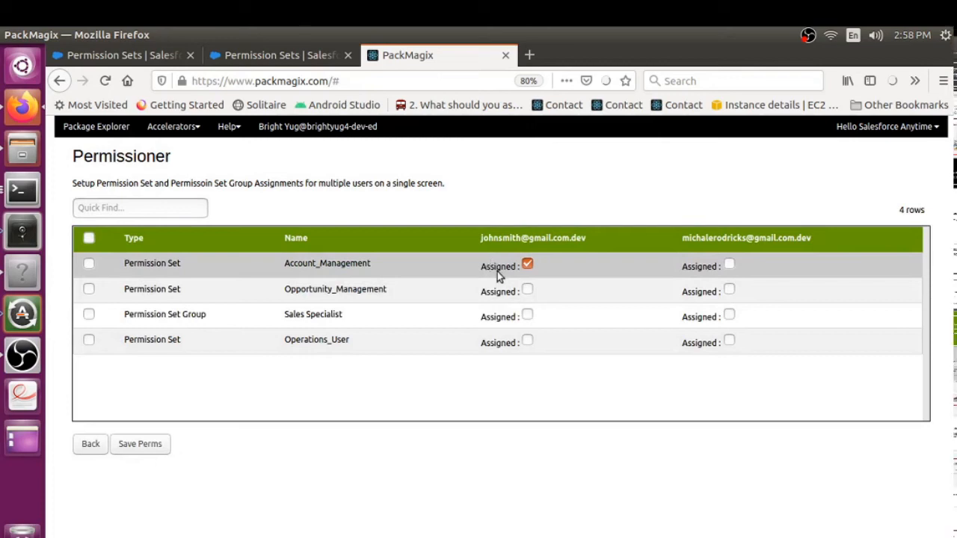
mouse_move(485, 263)
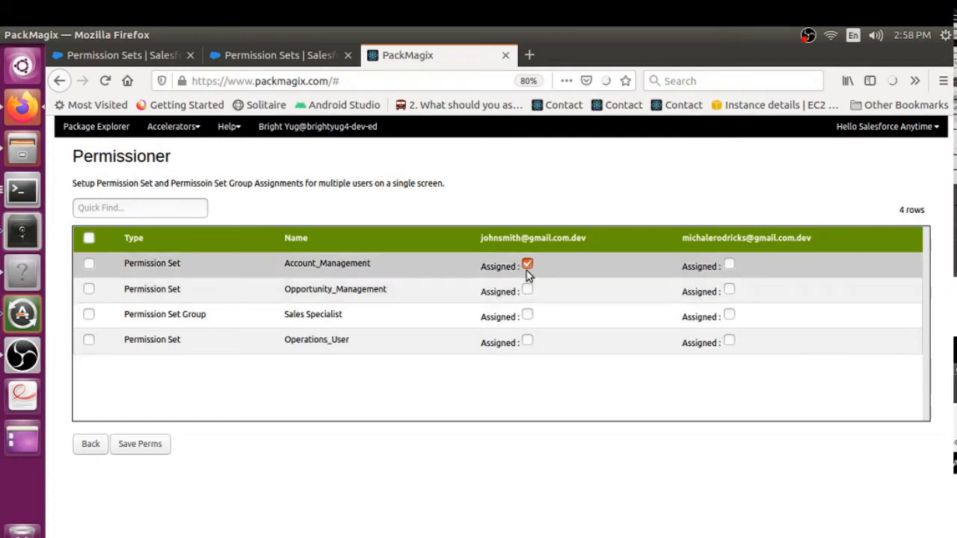
click(526, 267)
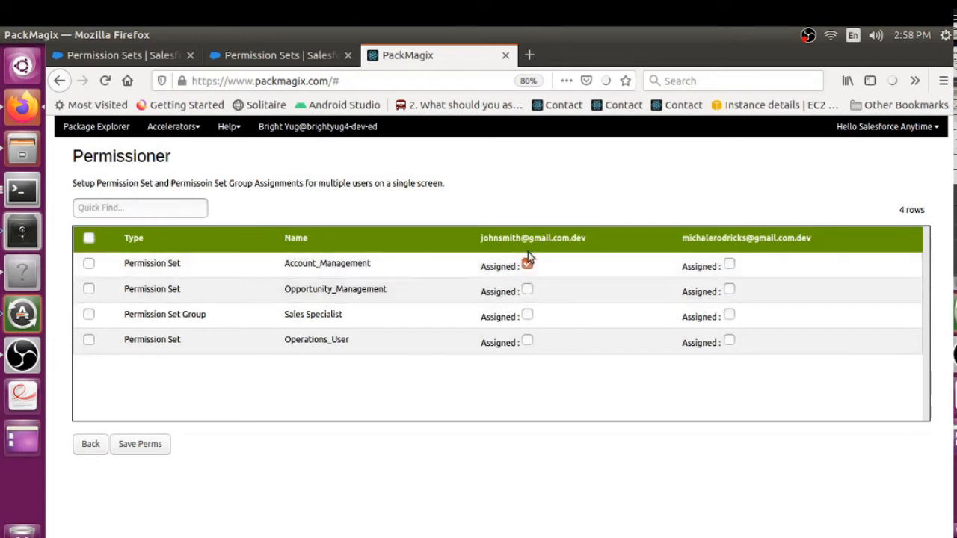
click(528, 265)
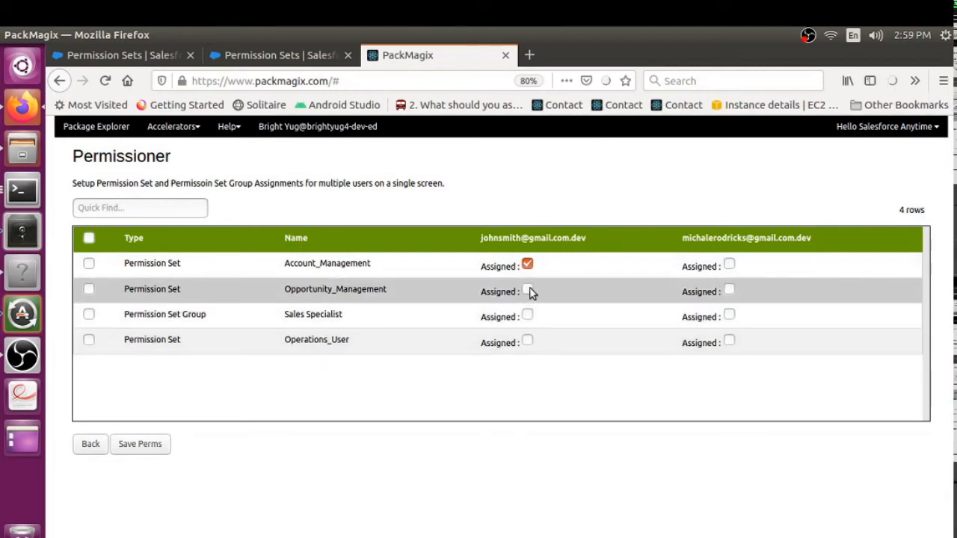
click(528, 291)
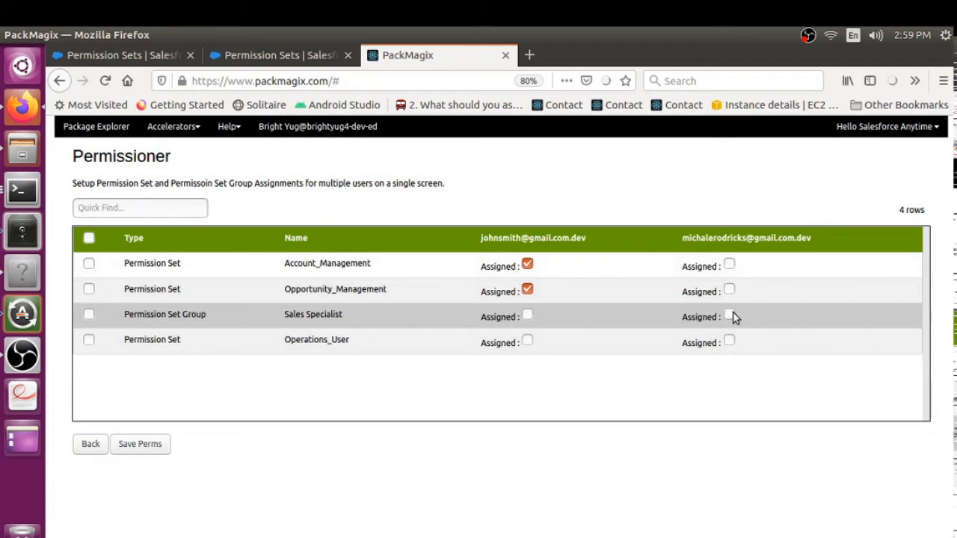
click(730, 315)
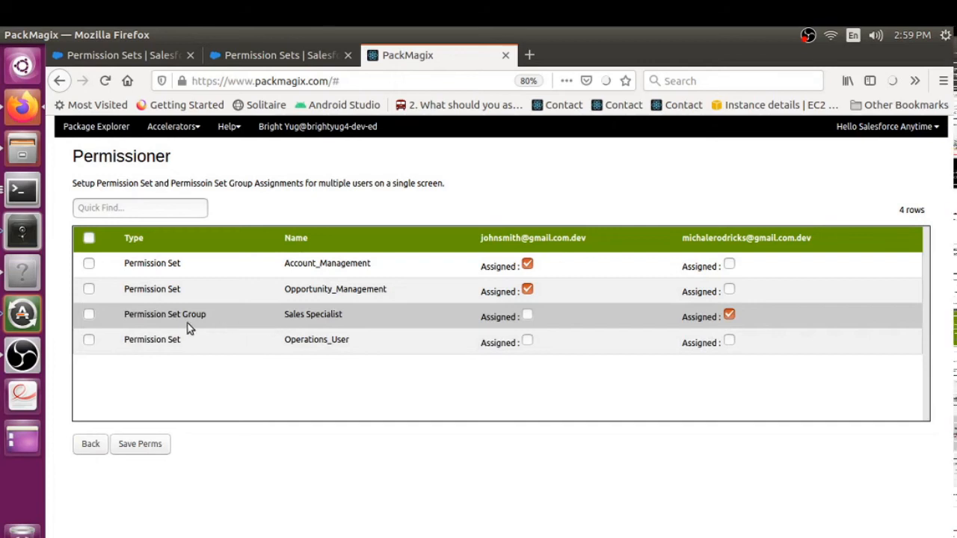
mouse_move(148, 323)
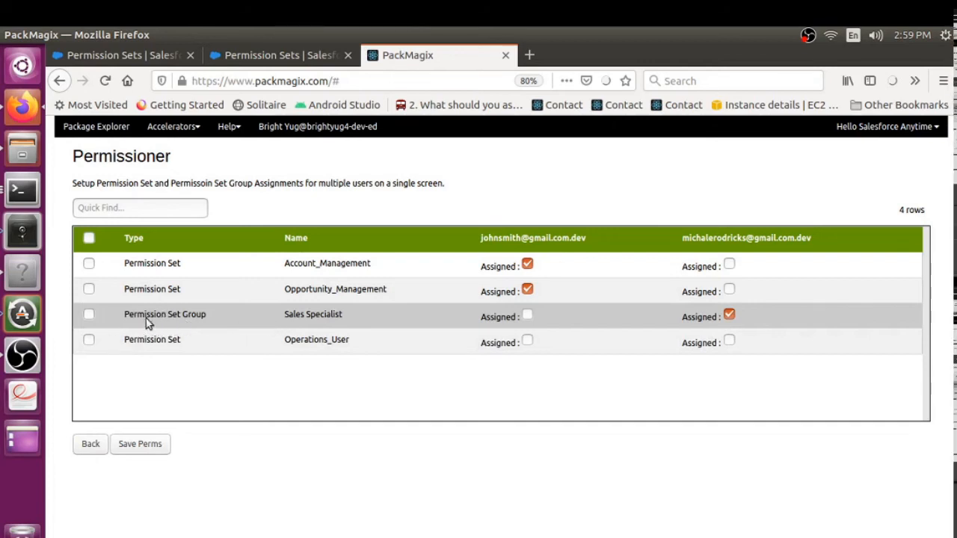
mouse_move(285, 317)
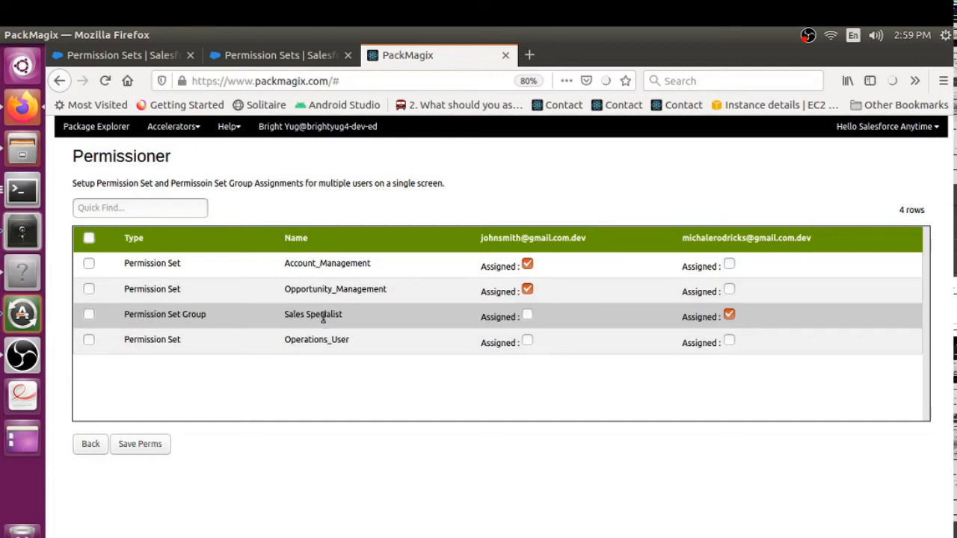
mouse_move(284, 320)
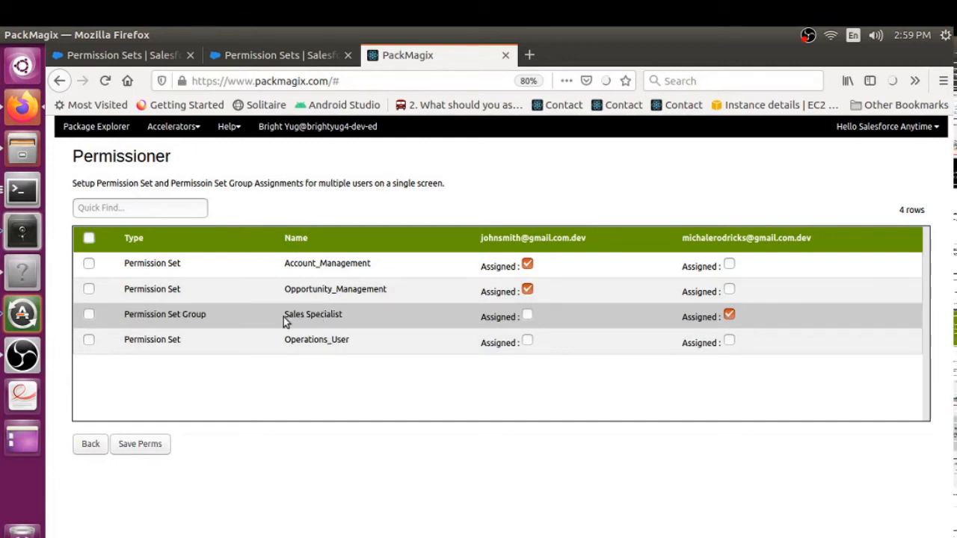
mouse_move(313, 327)
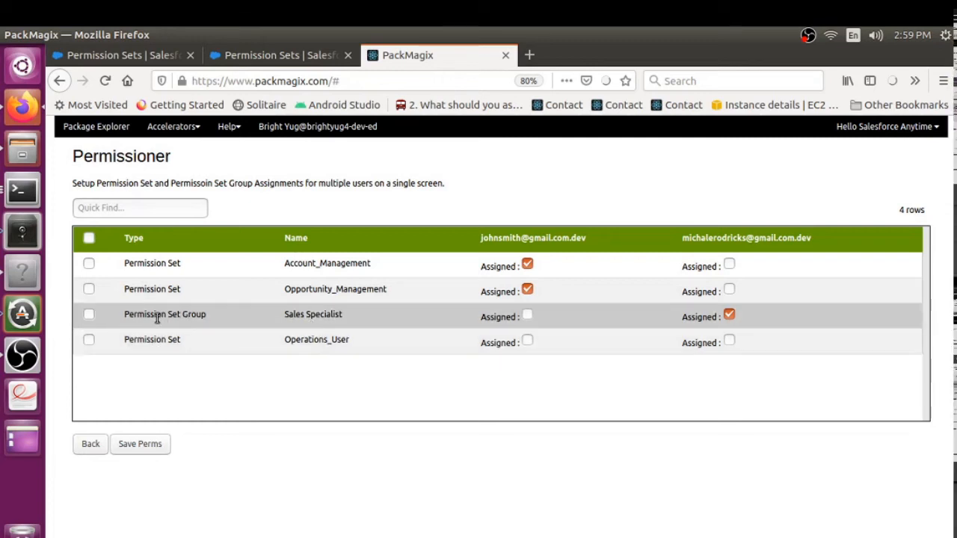
mouse_move(314, 330)
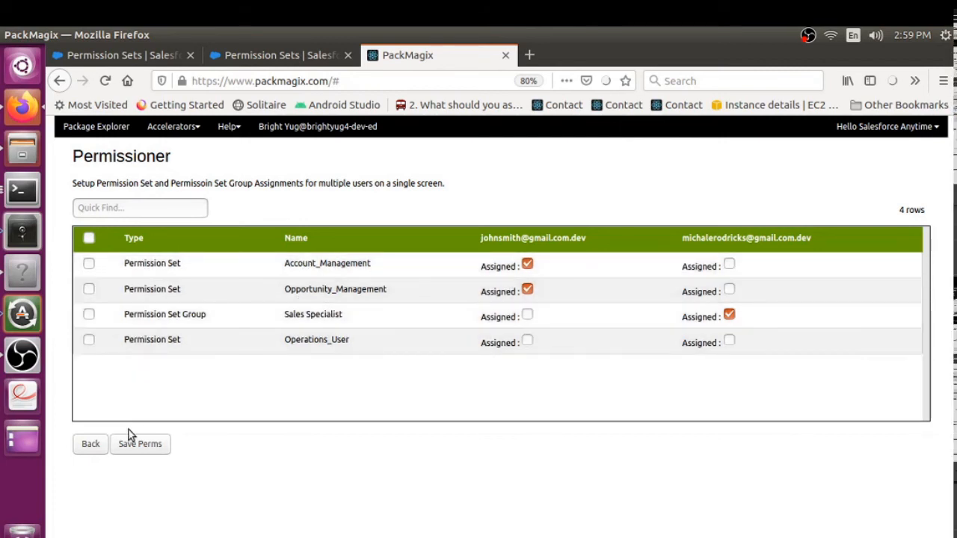
Step: Save the permission changes with Save Perms and go Back to the selected users list
click(141, 443)
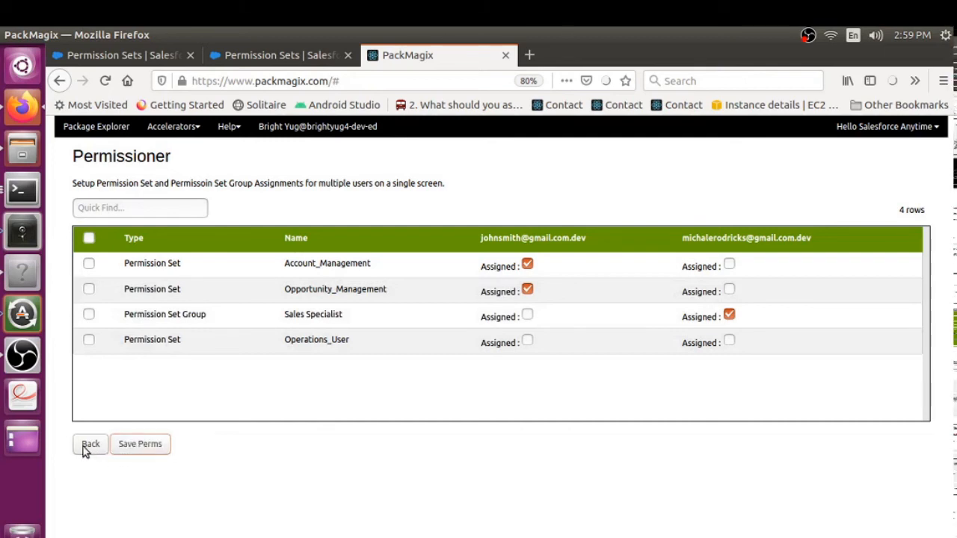
click(90, 444)
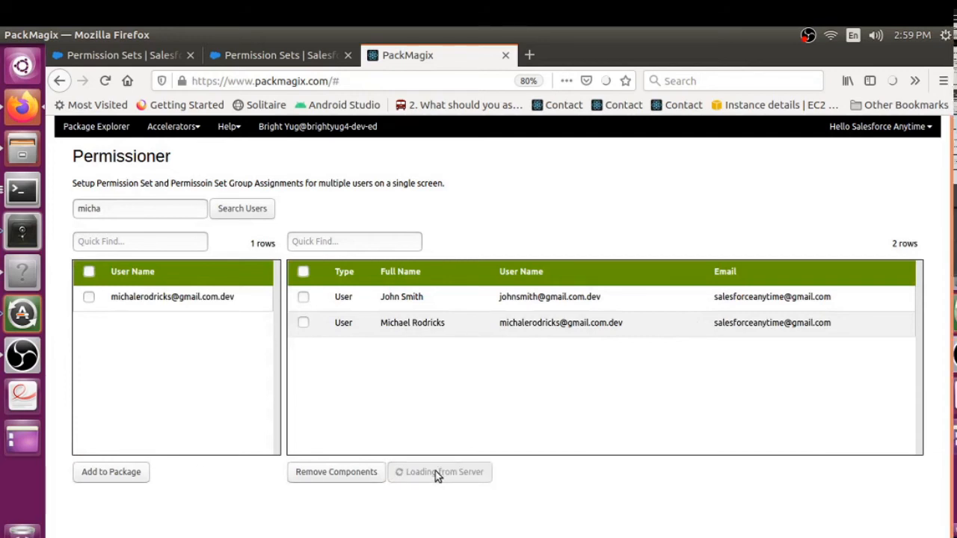
click(440, 473)
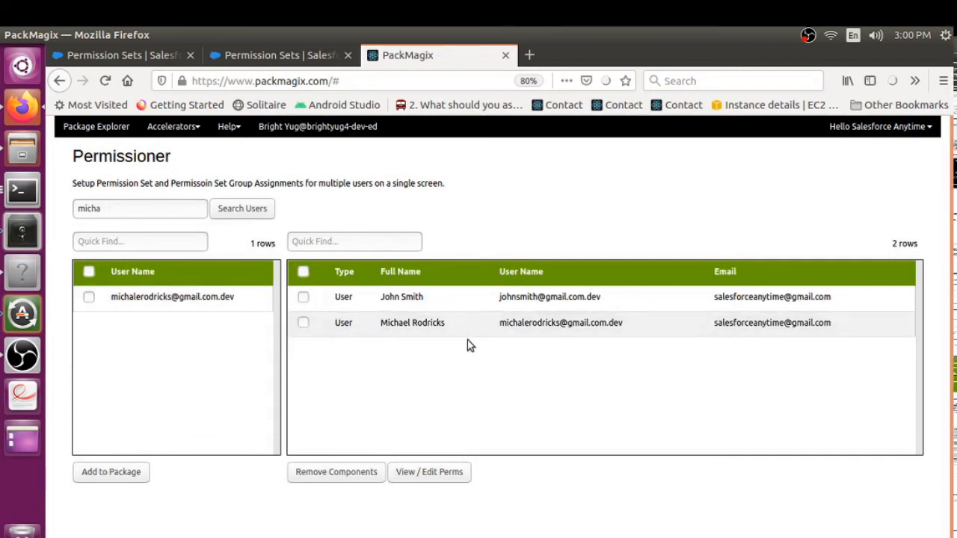
mouse_move(429, 473)
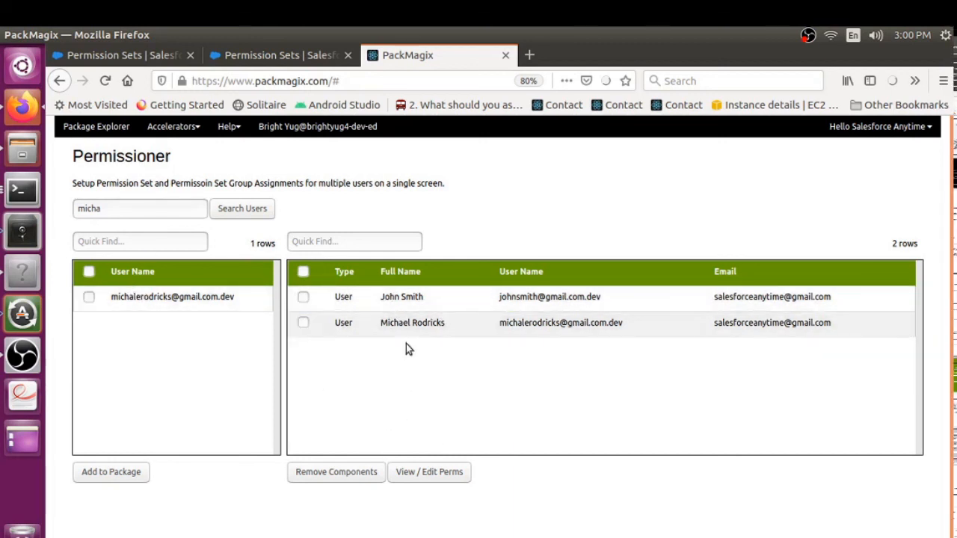
Step: Reload View / Edit Perms to verify both users' saved assignments
click(429, 473)
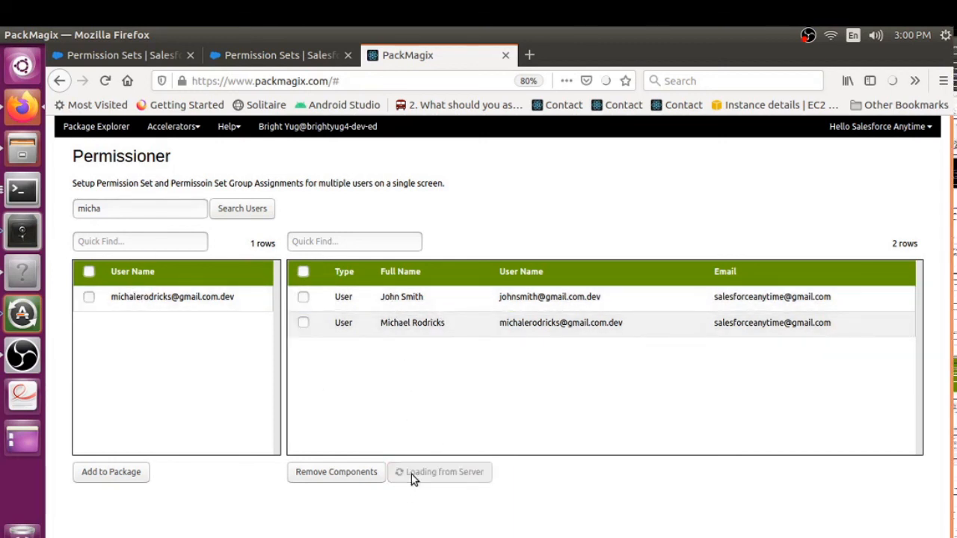
mouse_move(531, 434)
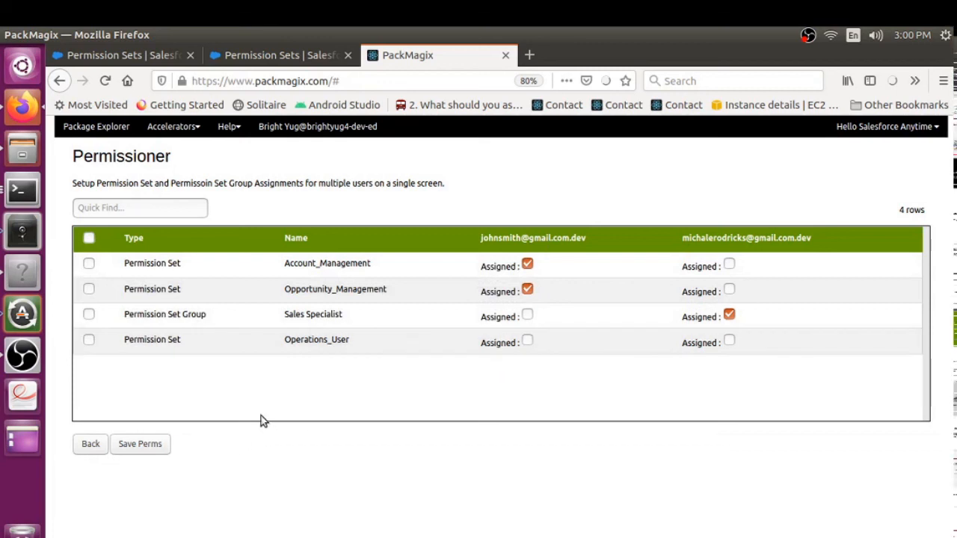
mouse_move(809, 401)
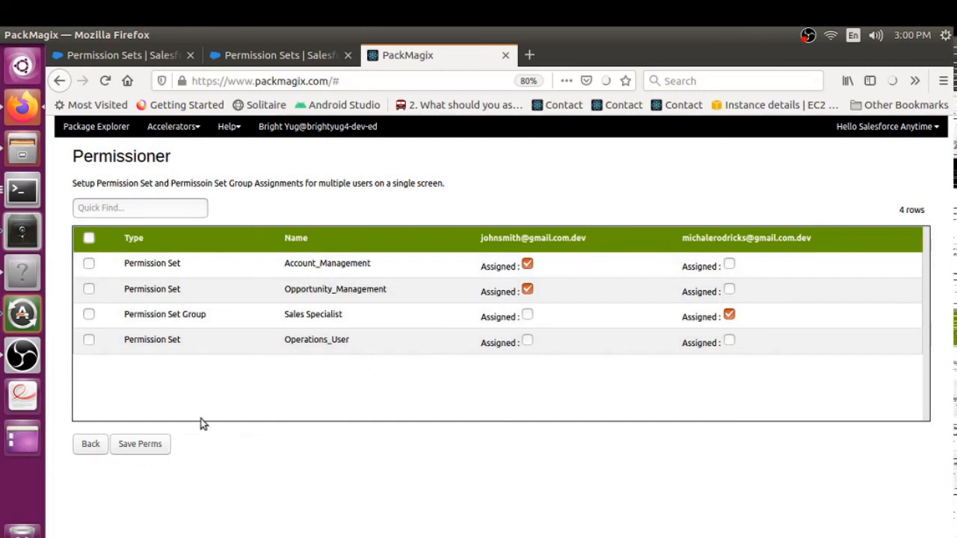
mouse_move(158, 260)
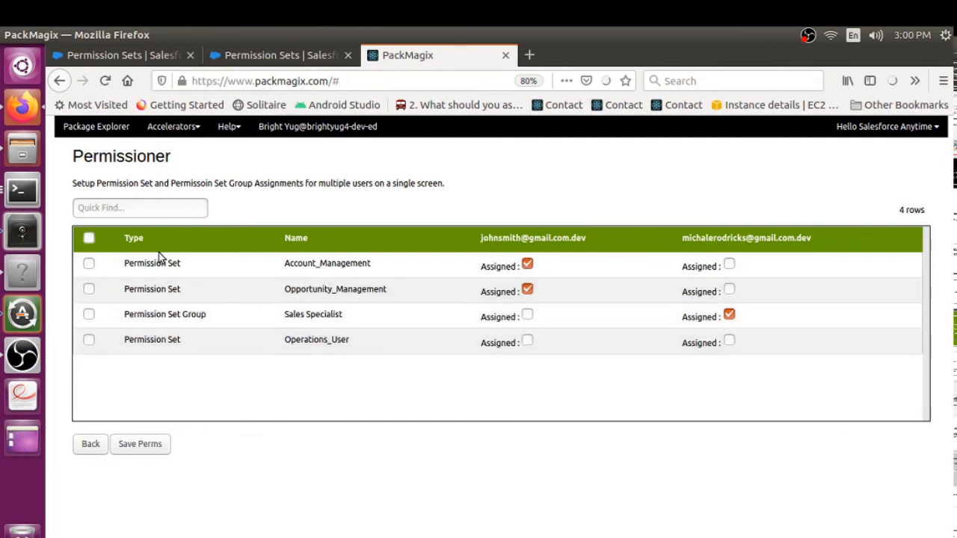
mouse_move(401, 275)
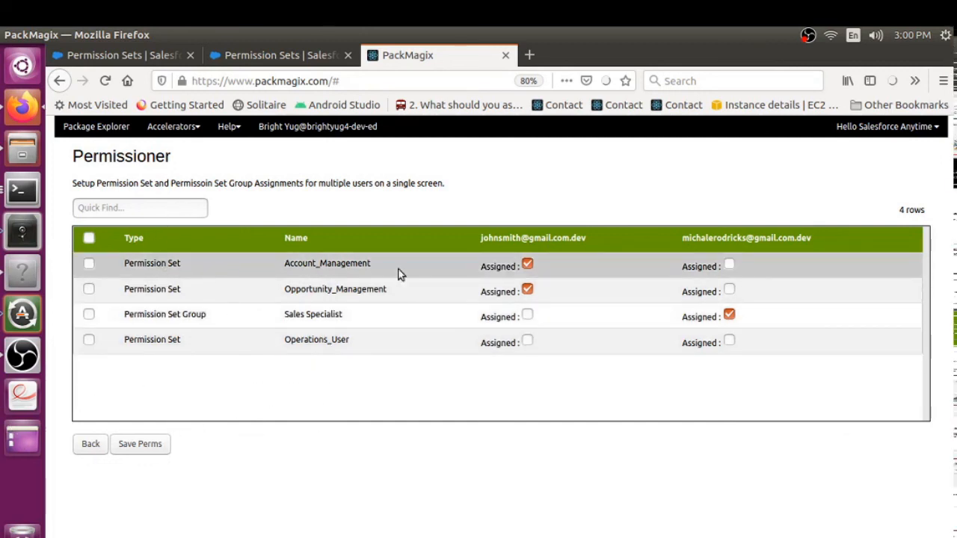
mouse_move(97, 463)
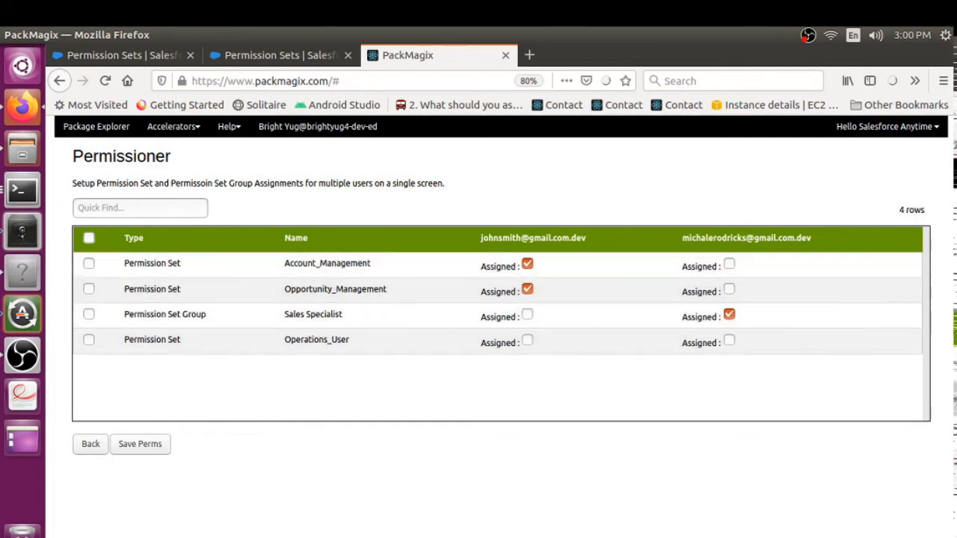
mouse_move(871, 210)
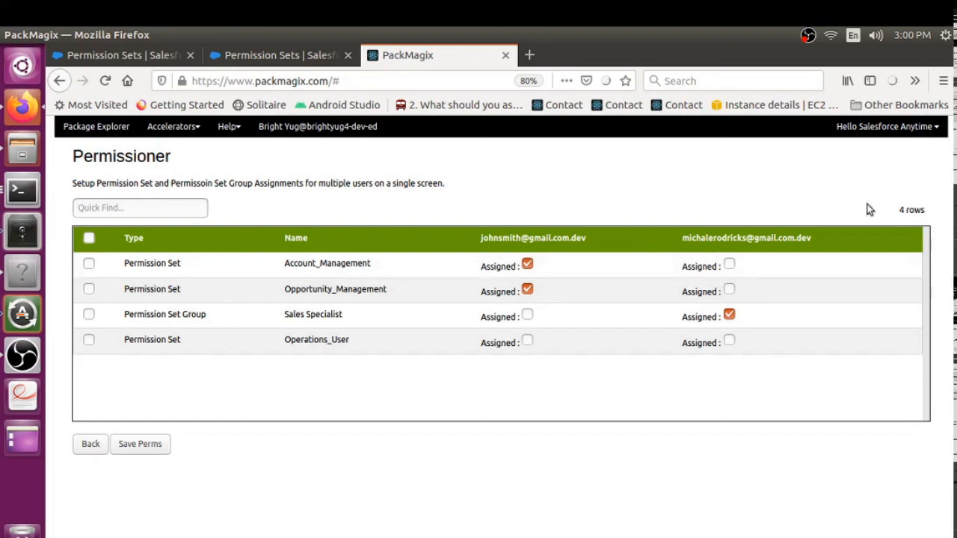